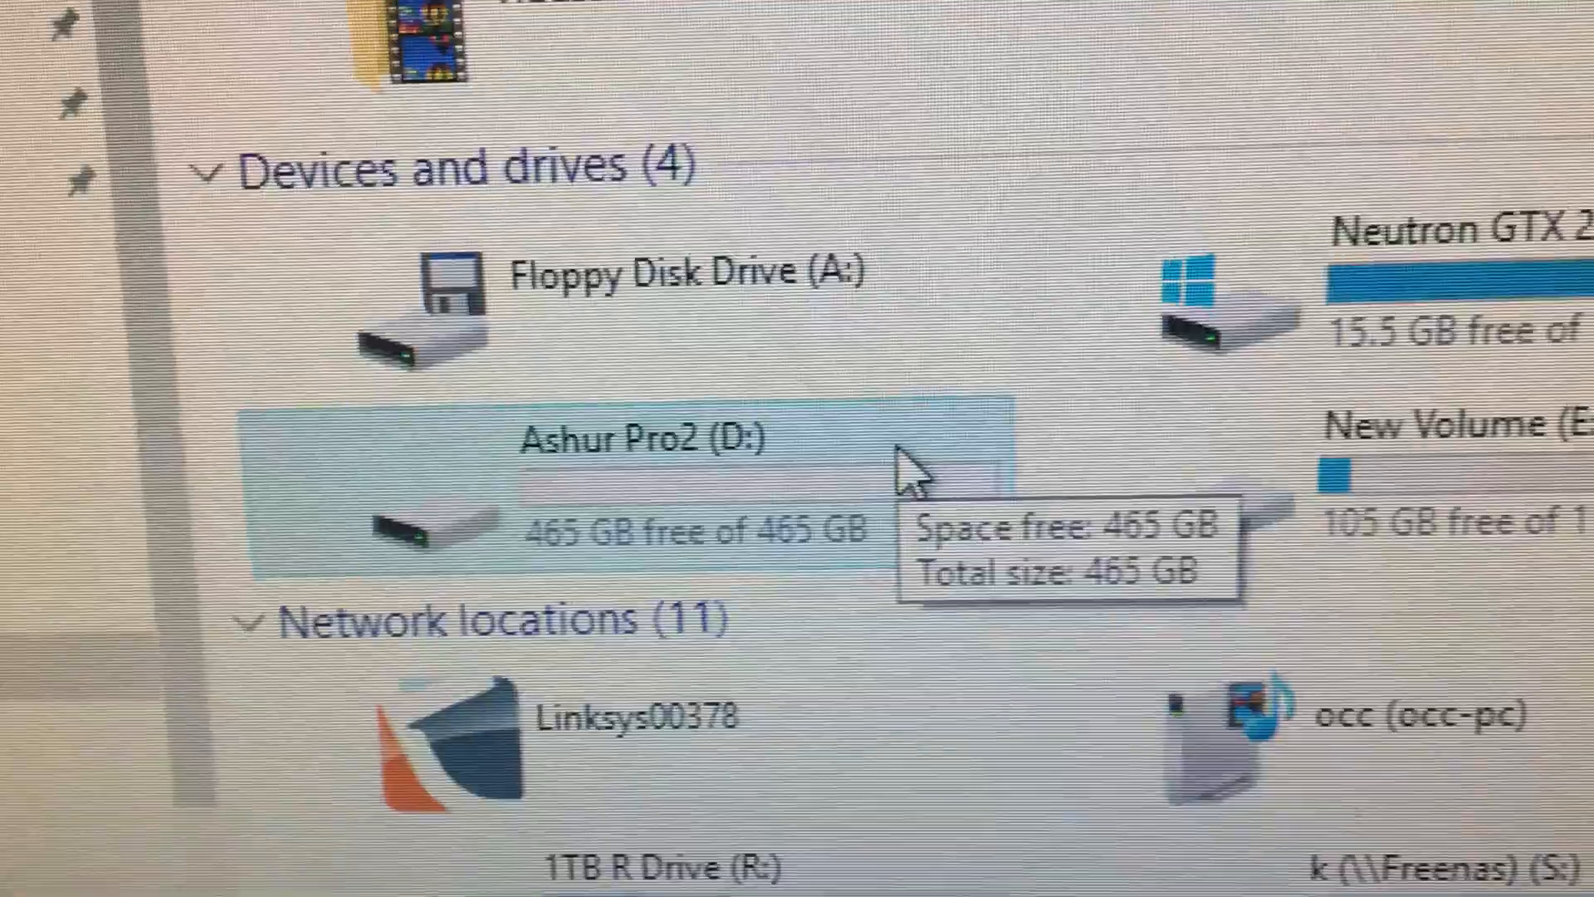
# Step: Open the Ashur Pro2 (D:) drive and view the diskAshur Pro2 manual PDF
pyautogui.doubleClick(661, 443)
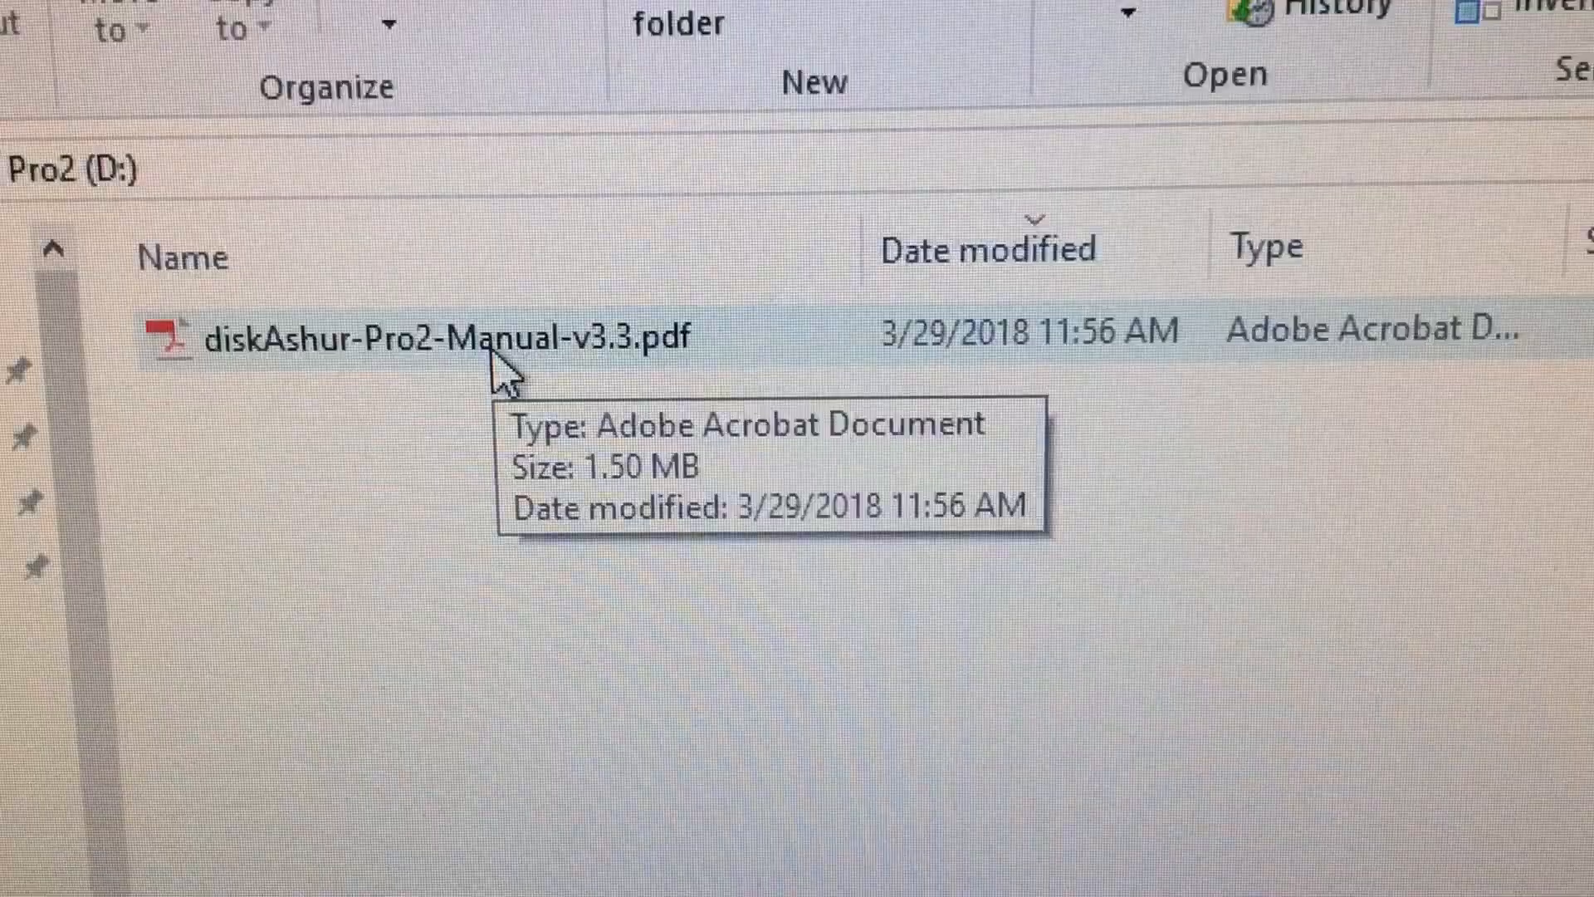
pyautogui.doubleClick(427, 332)
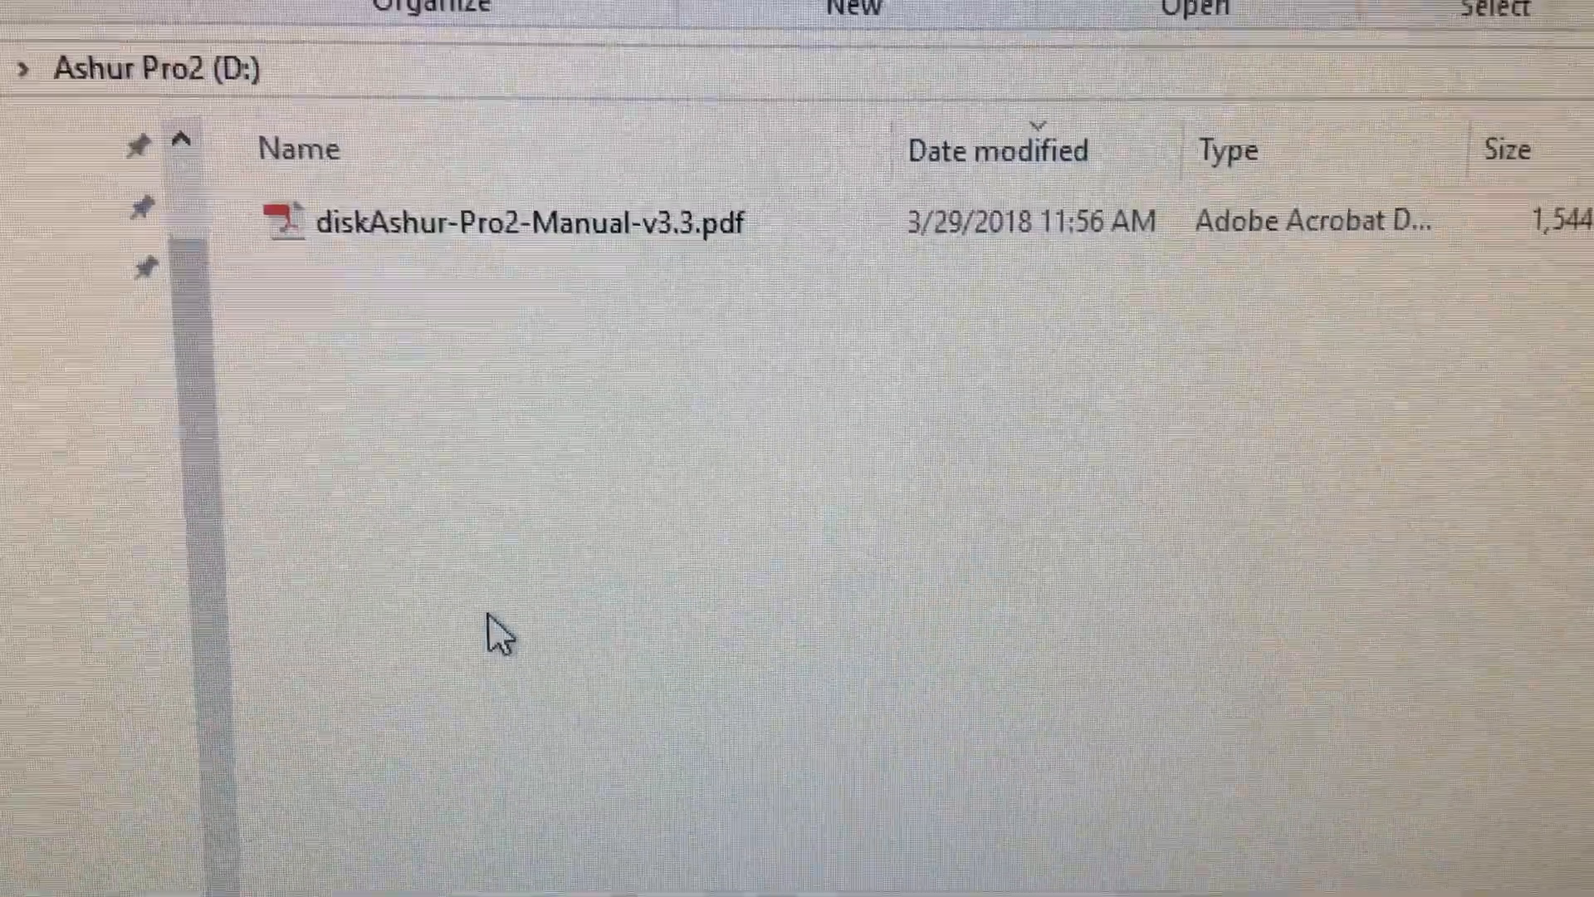
# Step: Paste the seven copied video files from New folder onto Ashur Pro2 (D:)
pyautogui.rightClick(497, 634)
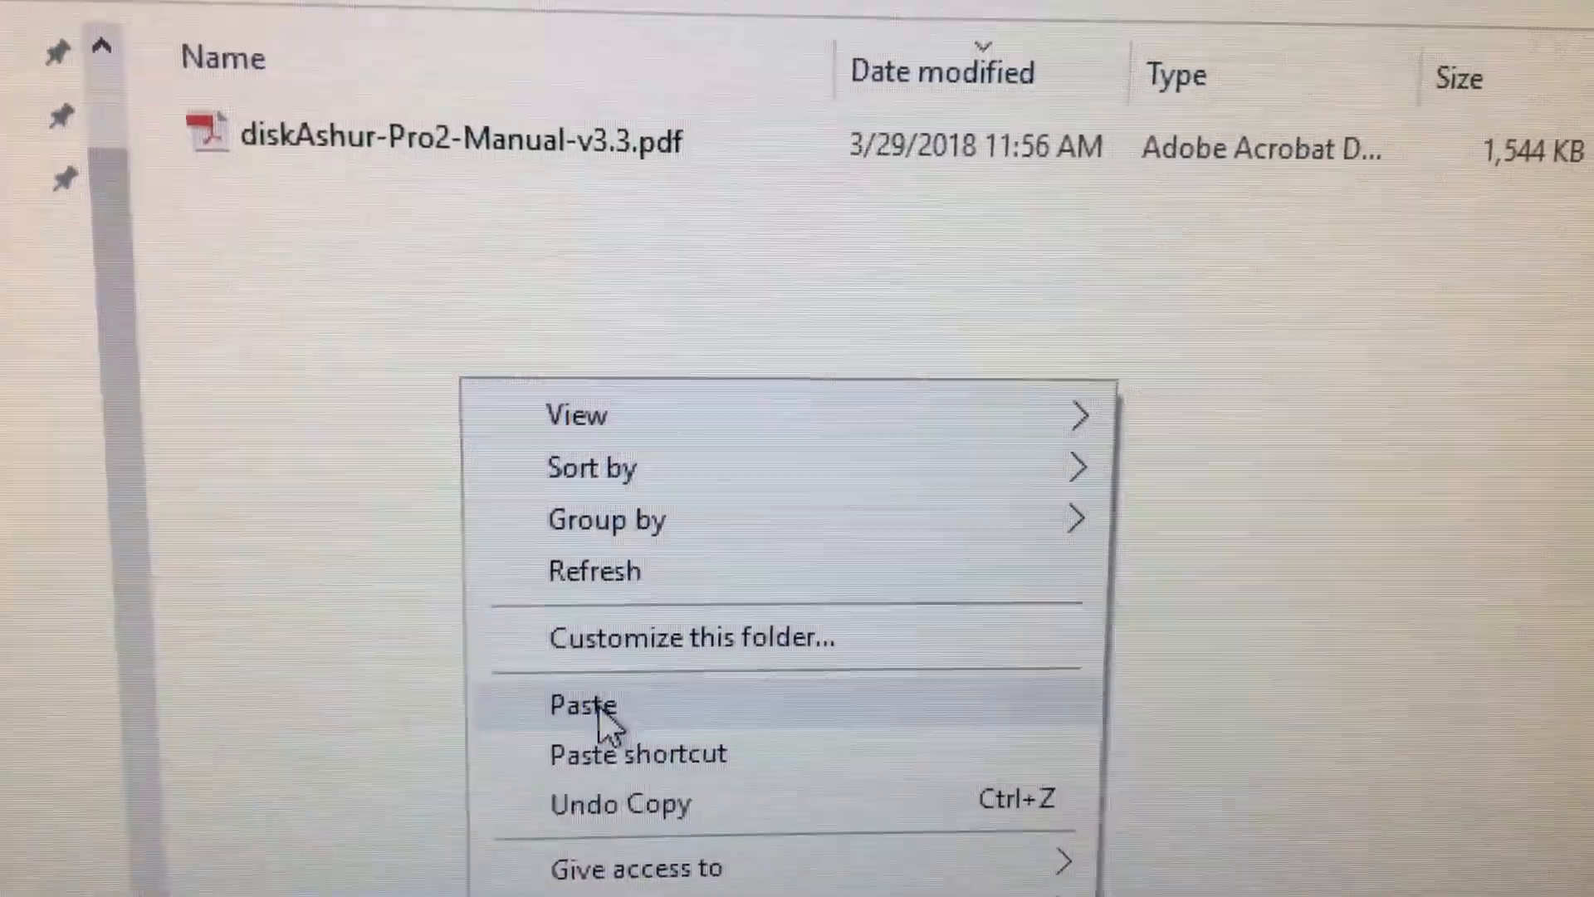
pyautogui.click(583, 704)
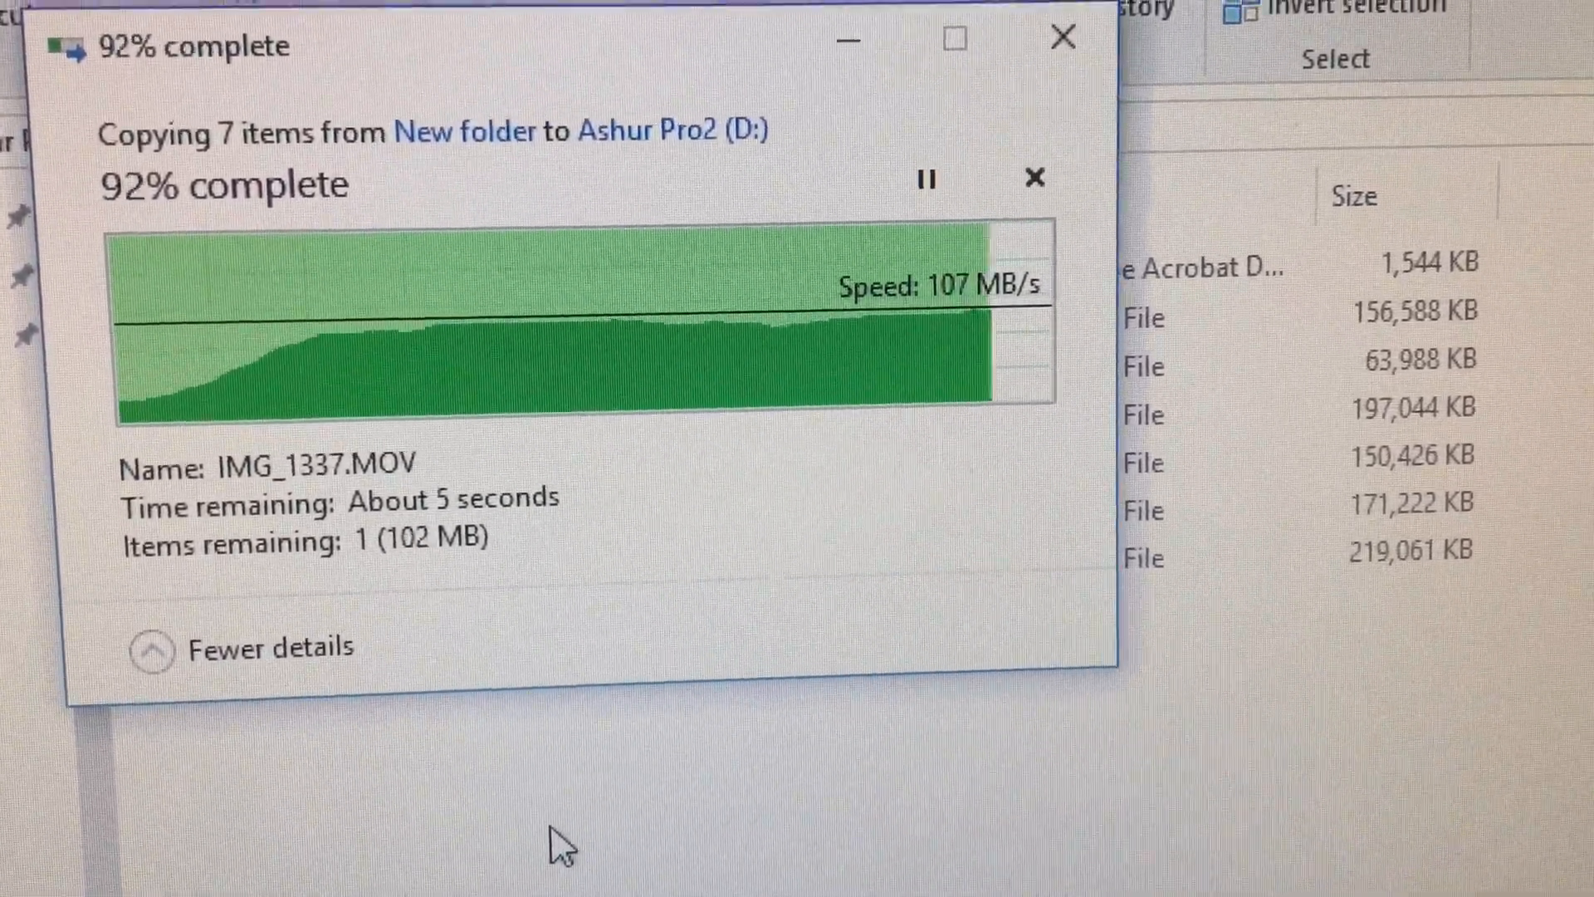
# Step: Paste the copied files onto Ashur Pro2 (D:) a second time
pyautogui.rightClick(392, 412)
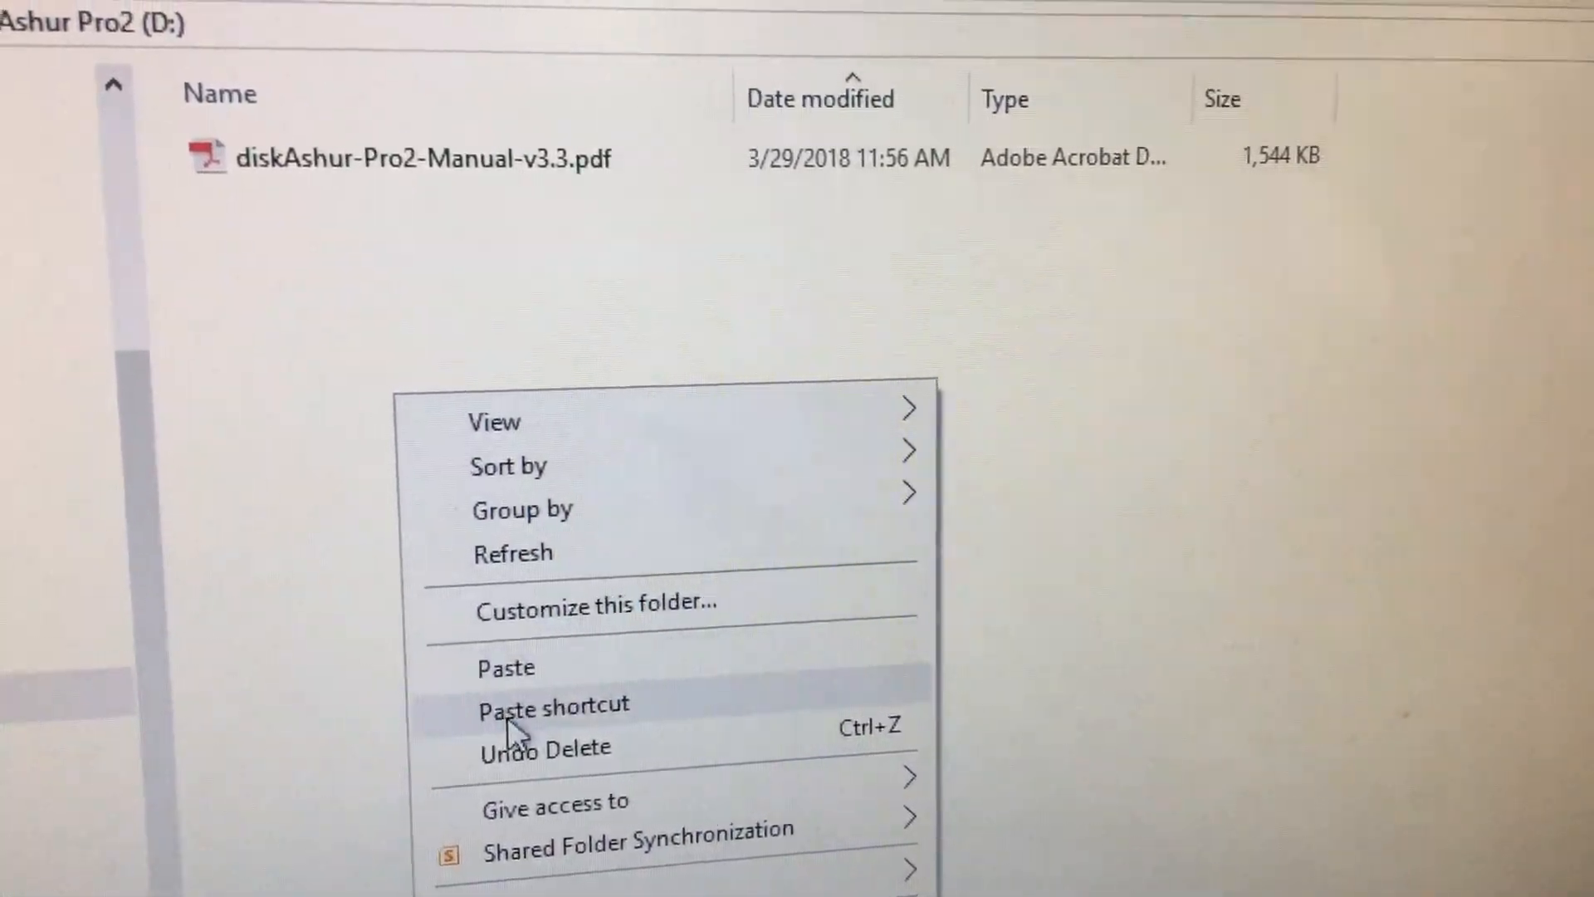
pyautogui.moveTo(539, 679)
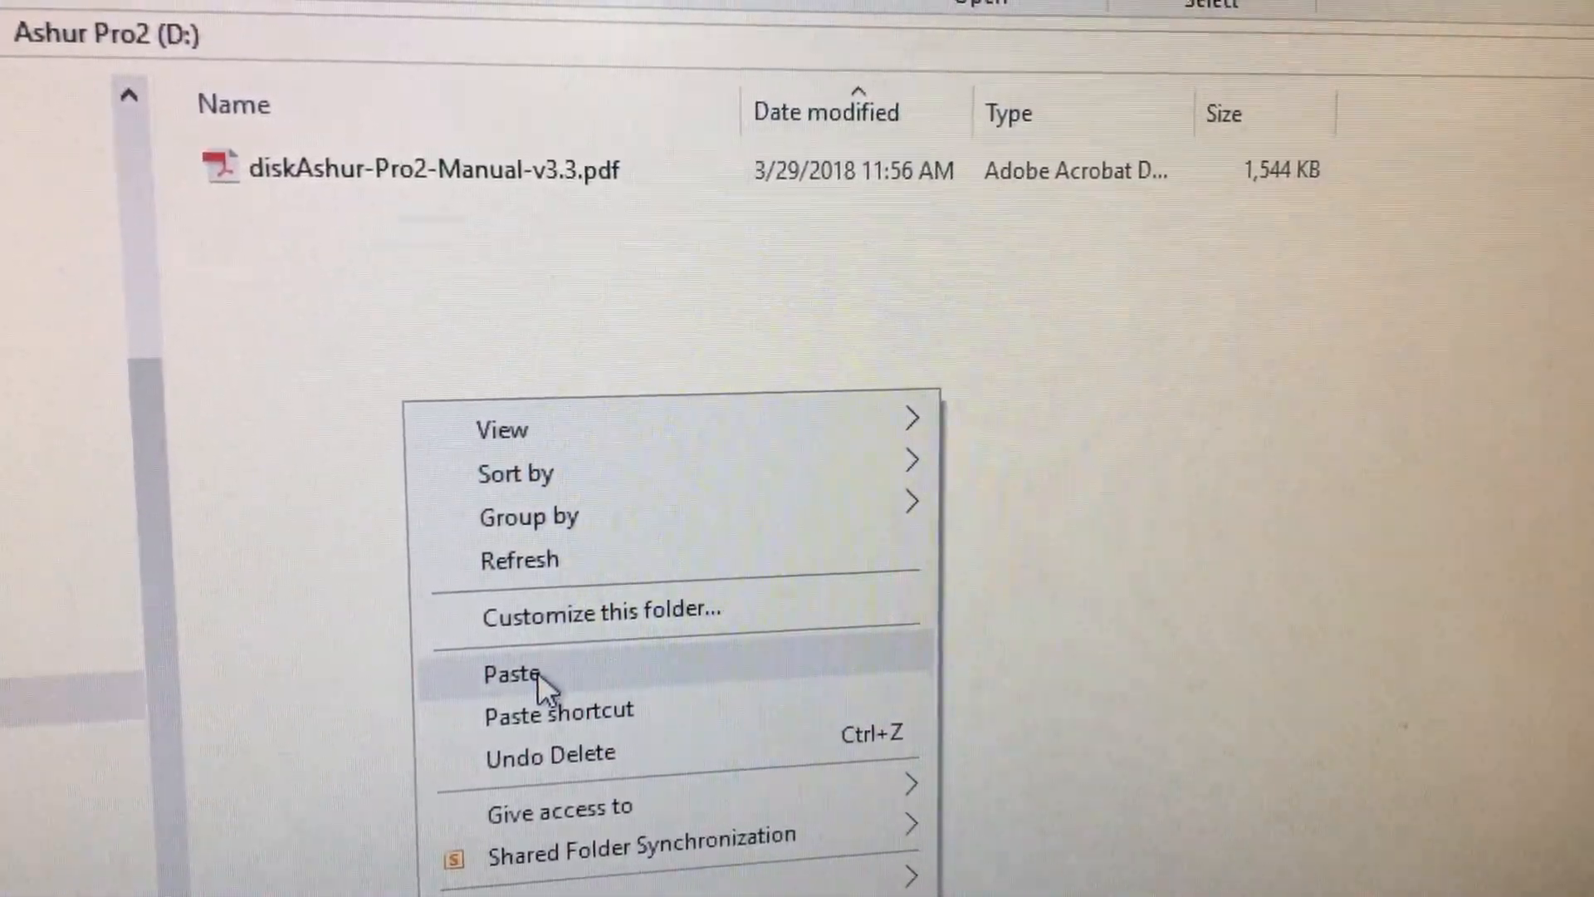
pyautogui.click(509, 675)
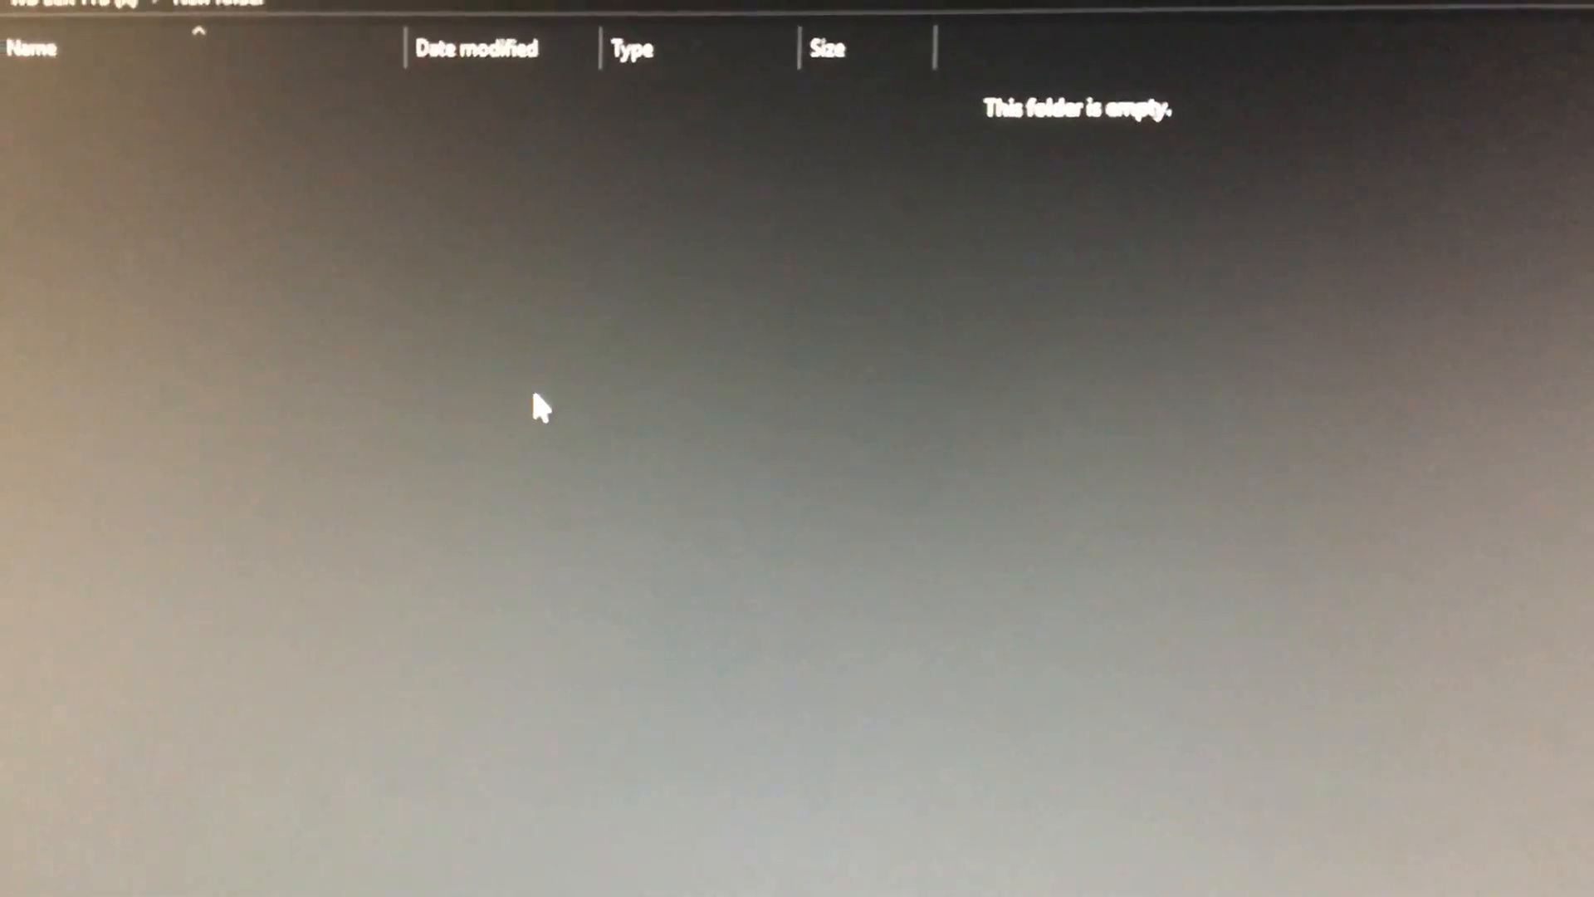
# Step: Paste the MOV videos into the empty New folder on WD BLK 1TB (J:)
pyautogui.rightClick(539, 407)
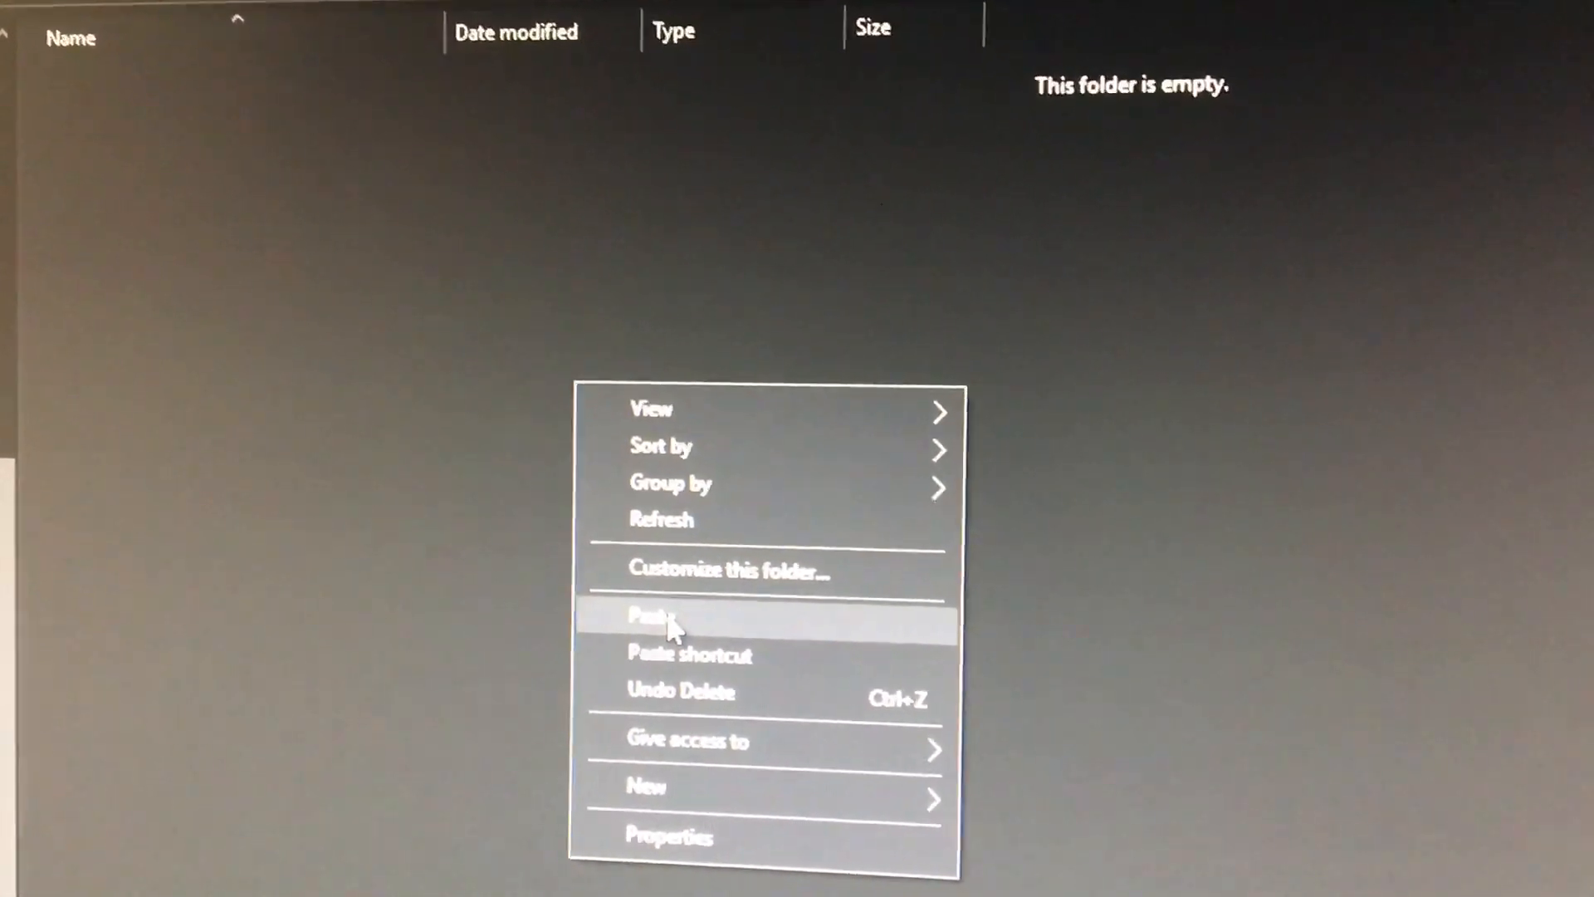
pyautogui.click(661, 615)
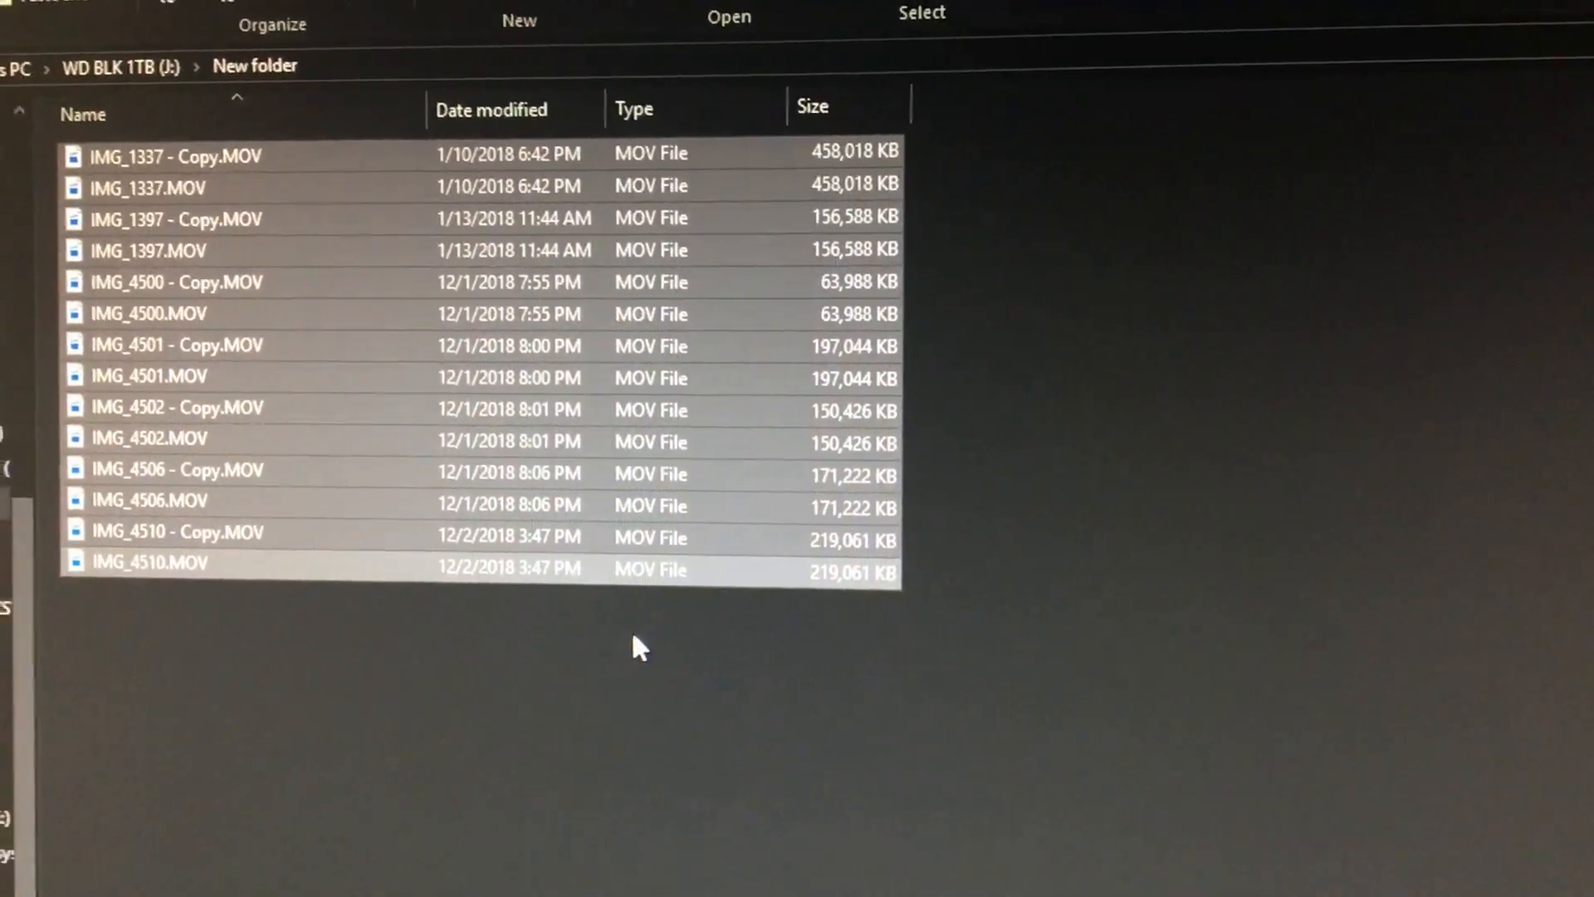
# Step: Paste the 4,325 copied items into the empty New folder, showing transfer speed
pyautogui.rightClick(638, 646)
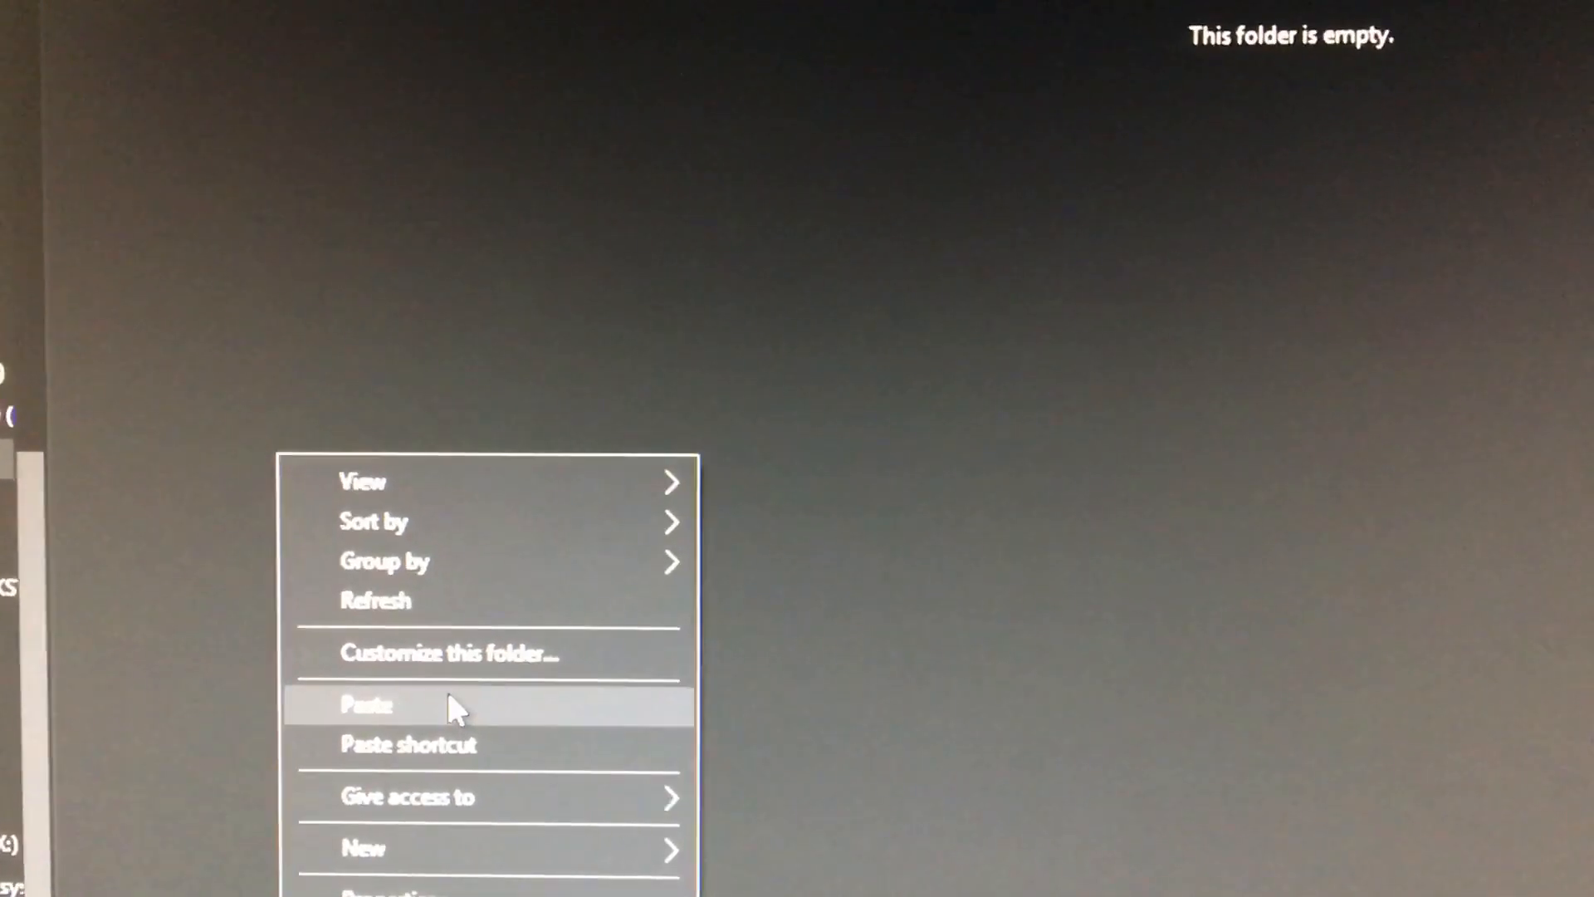
pyautogui.click(363, 703)
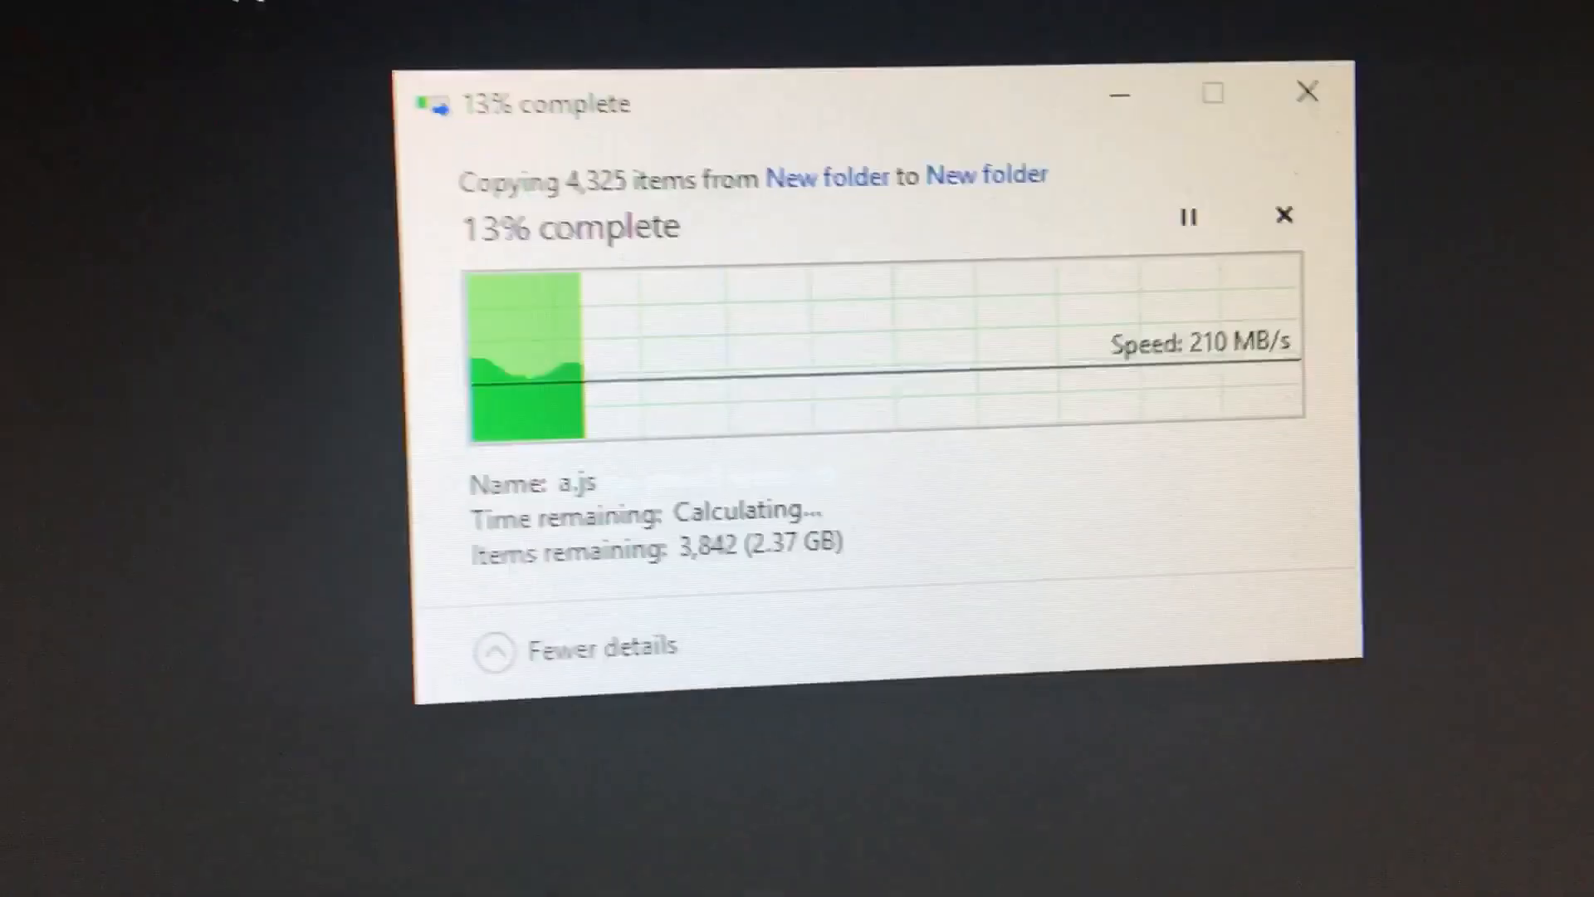